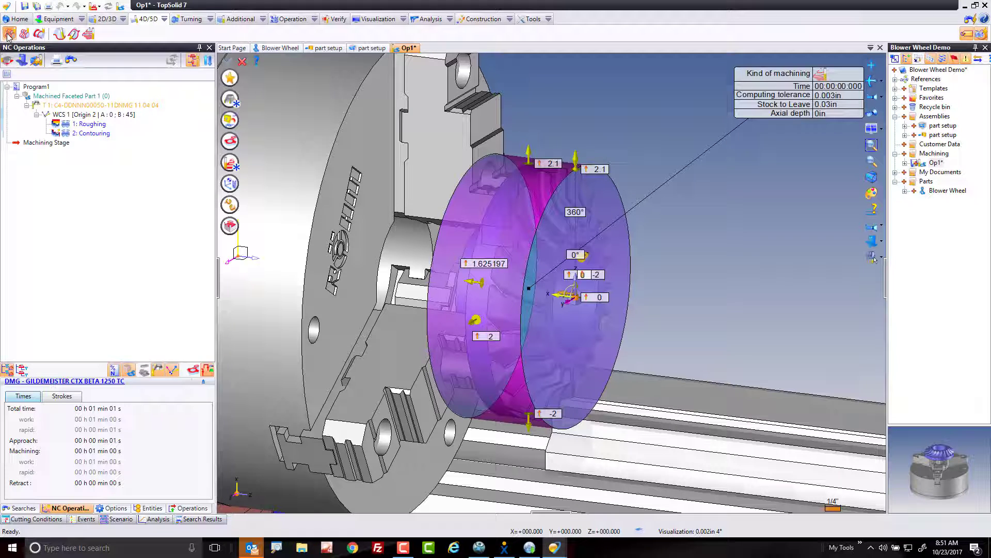
pyautogui.moveTo(230, 77)
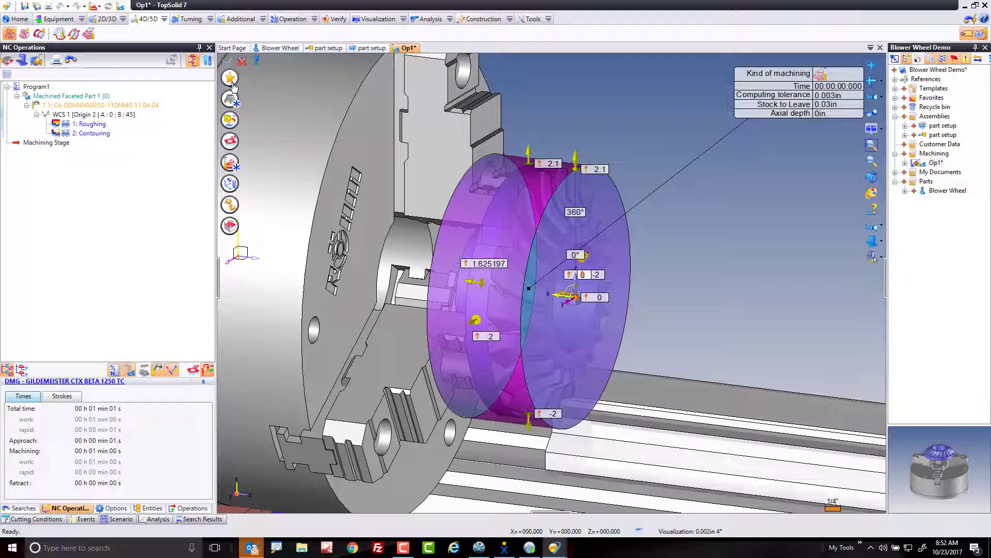
# Step: Bring up the Favorites presets dialog for the 4X radial roughing operation
pyautogui.click(229, 77)
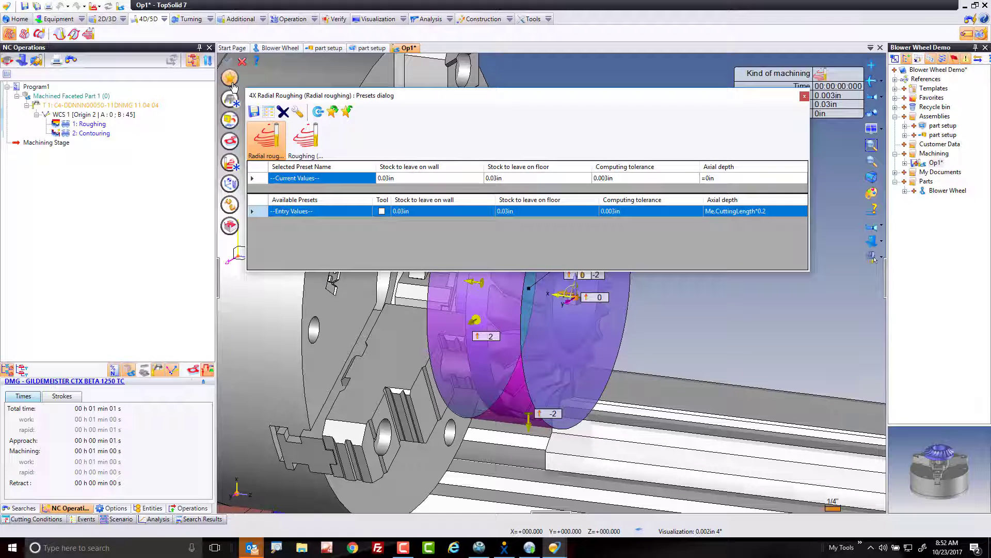
# Step: Apply the 'Rough with 1/4 x .750 x R.031 Bull Nose' roughing preset and compute the toolpath
pyautogui.click(305, 137)
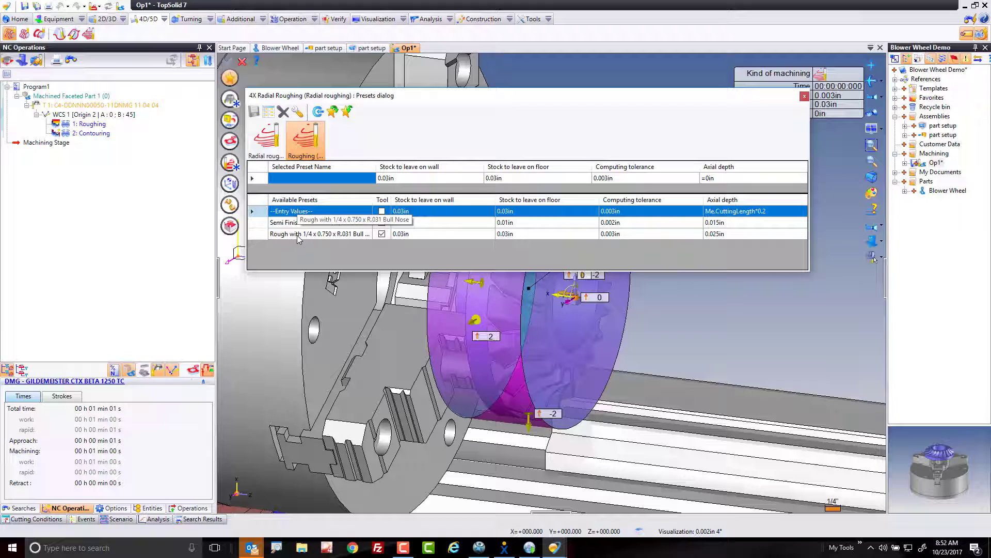
pyautogui.click(319, 234)
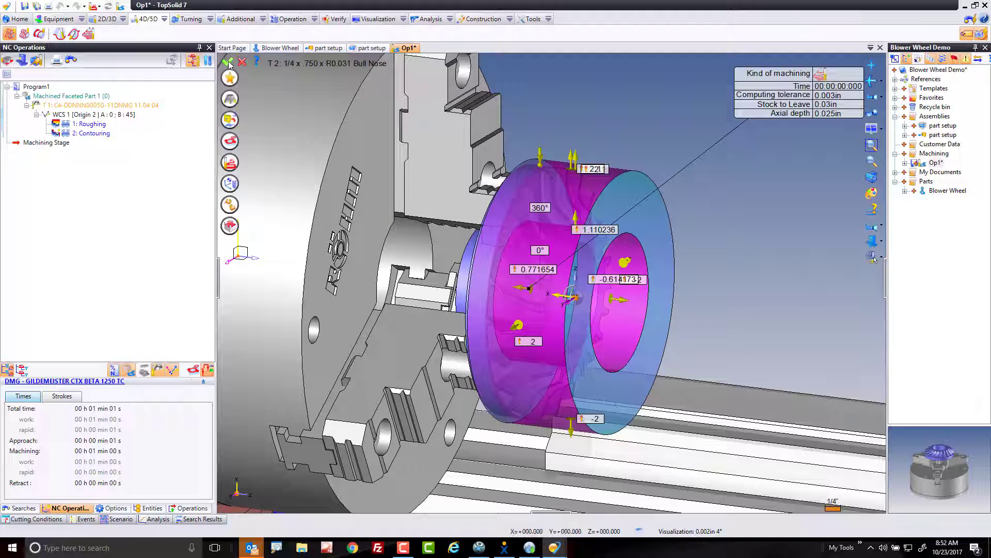
pyautogui.click(230, 76)
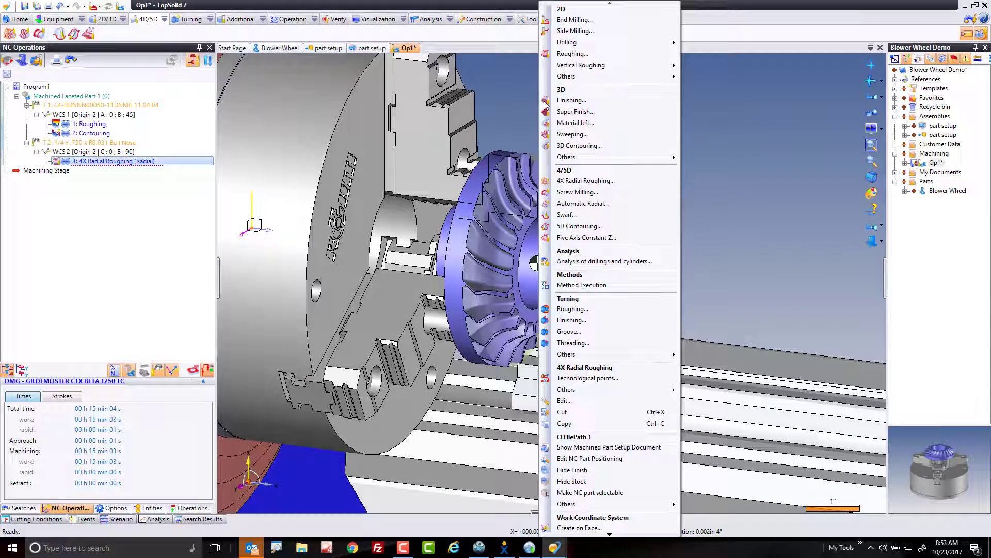
pyautogui.moveTo(595, 180)
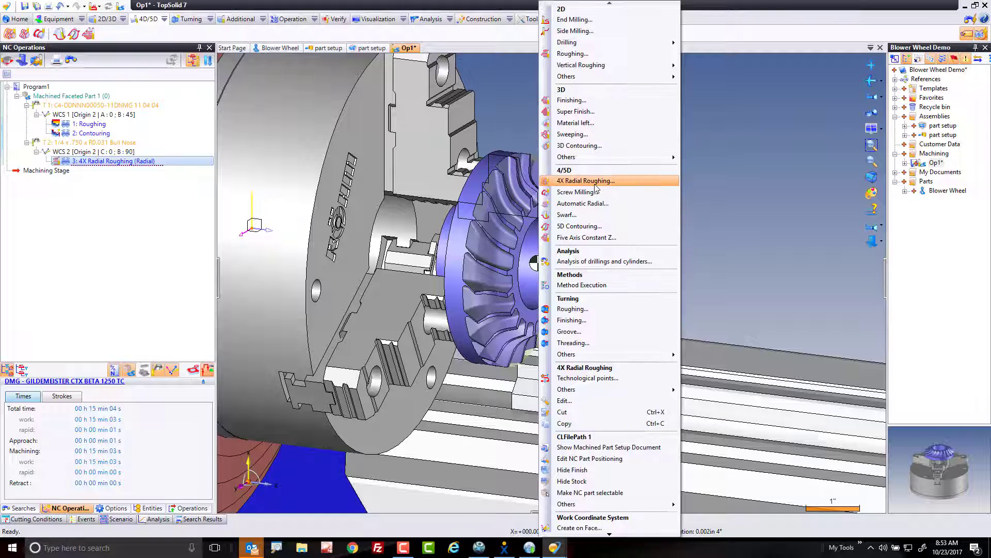
# Step: Create a second 4X radial roughing operation with the semi-finish 3/16 x .500 x R.031 bull-nose preset and review its settings
pyautogui.click(583, 181)
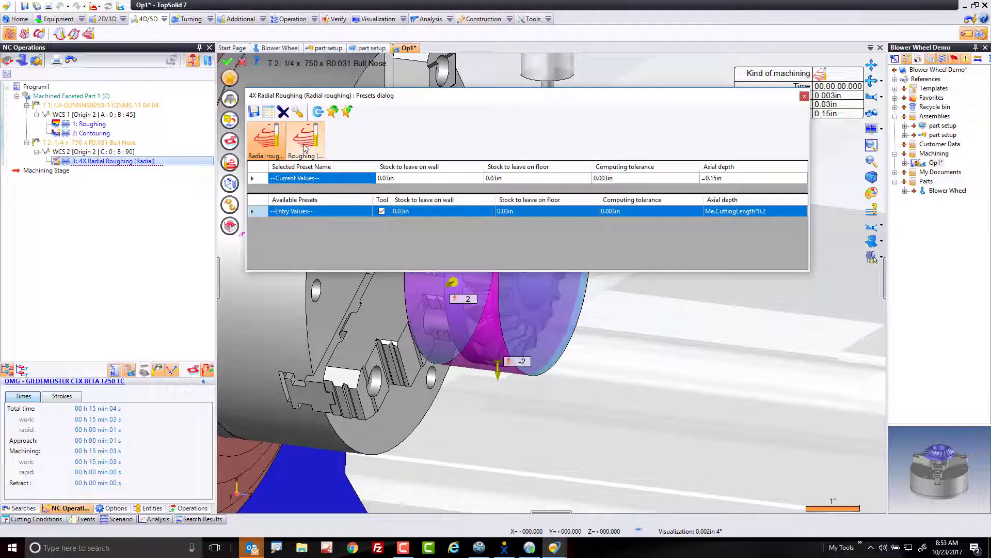
pyautogui.click(319, 222)
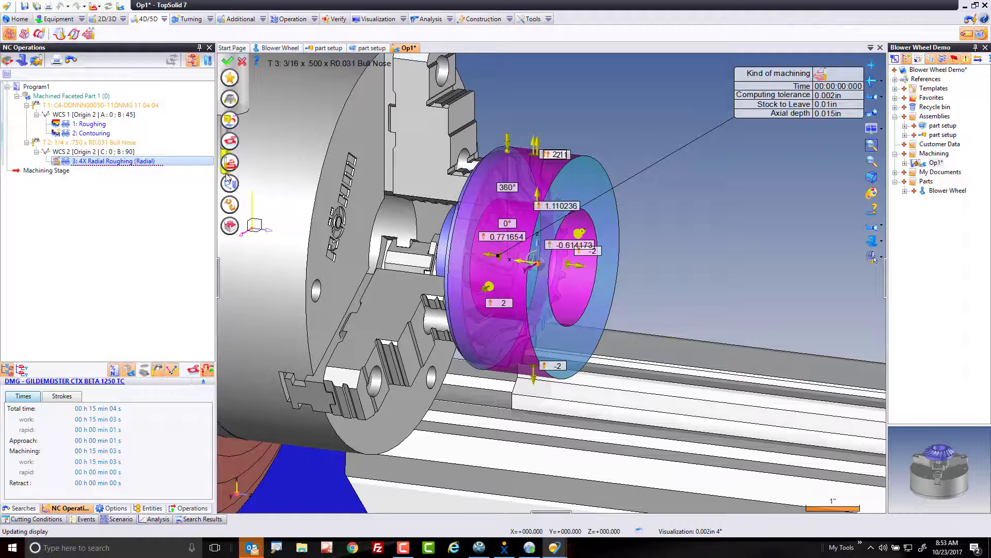
pyautogui.doubleClick(113, 161)
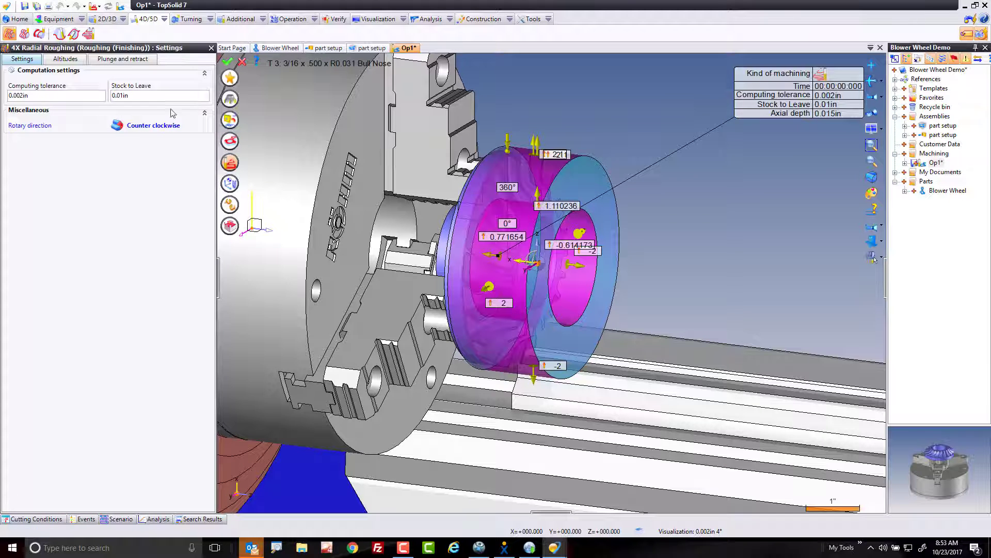
pyautogui.moveTo(129, 105)
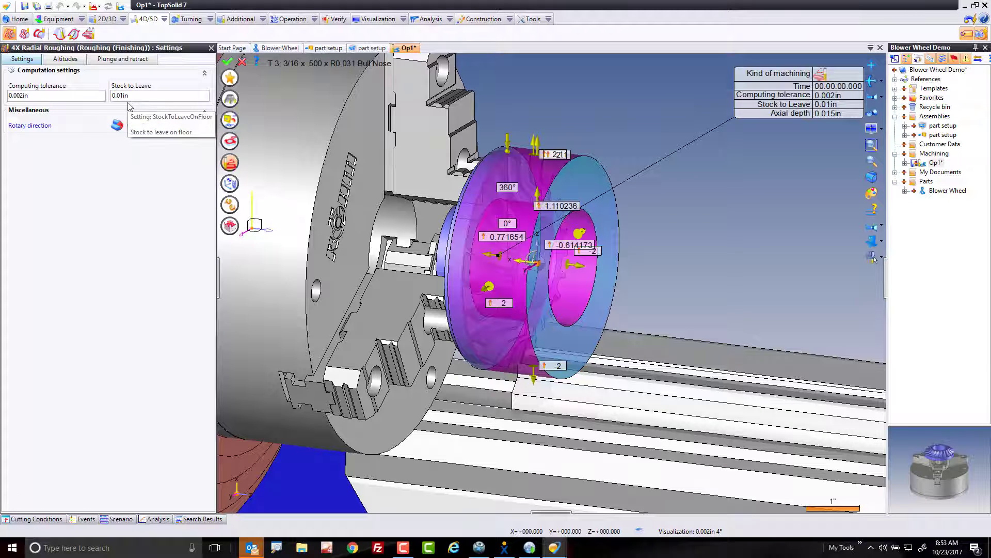